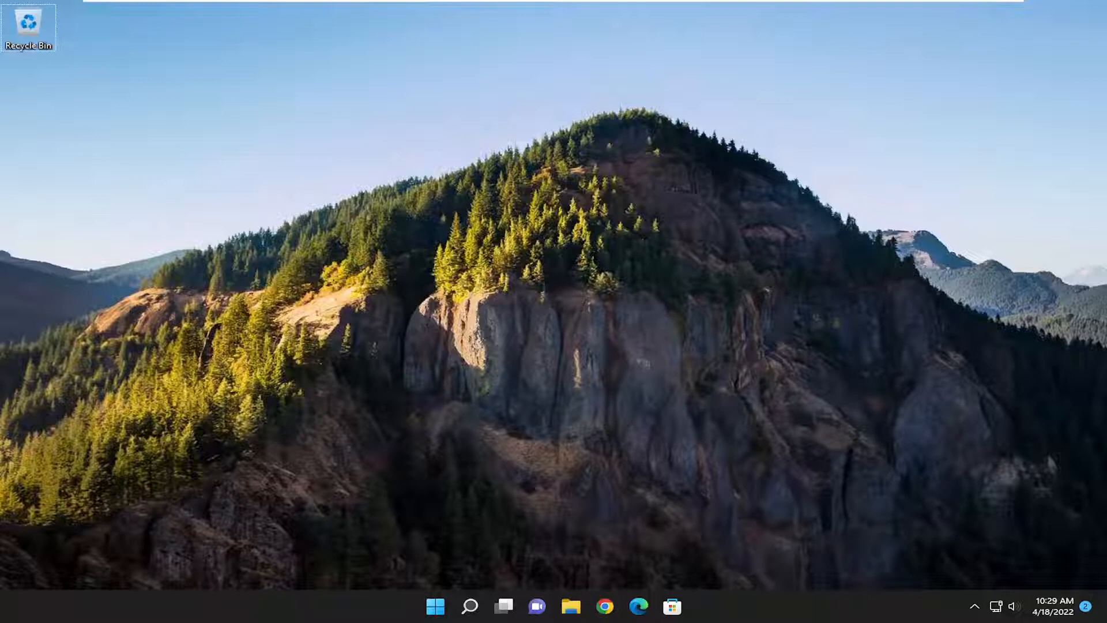
mouse_move(529, 500)
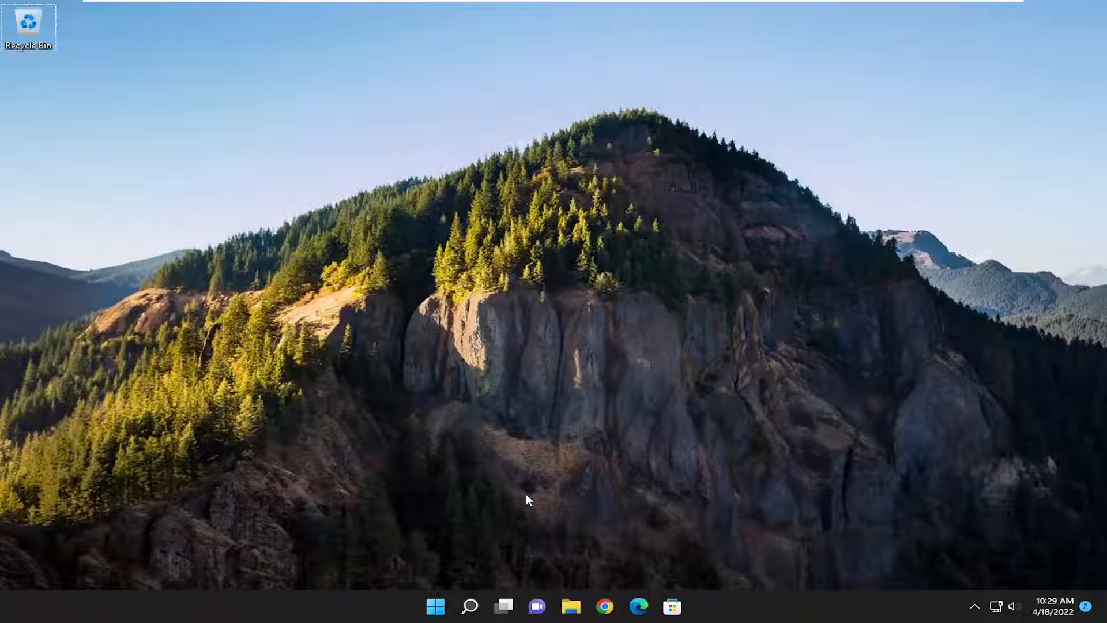
Search Windows for "services" so the Services app shows as best match.
left_click(470, 605)
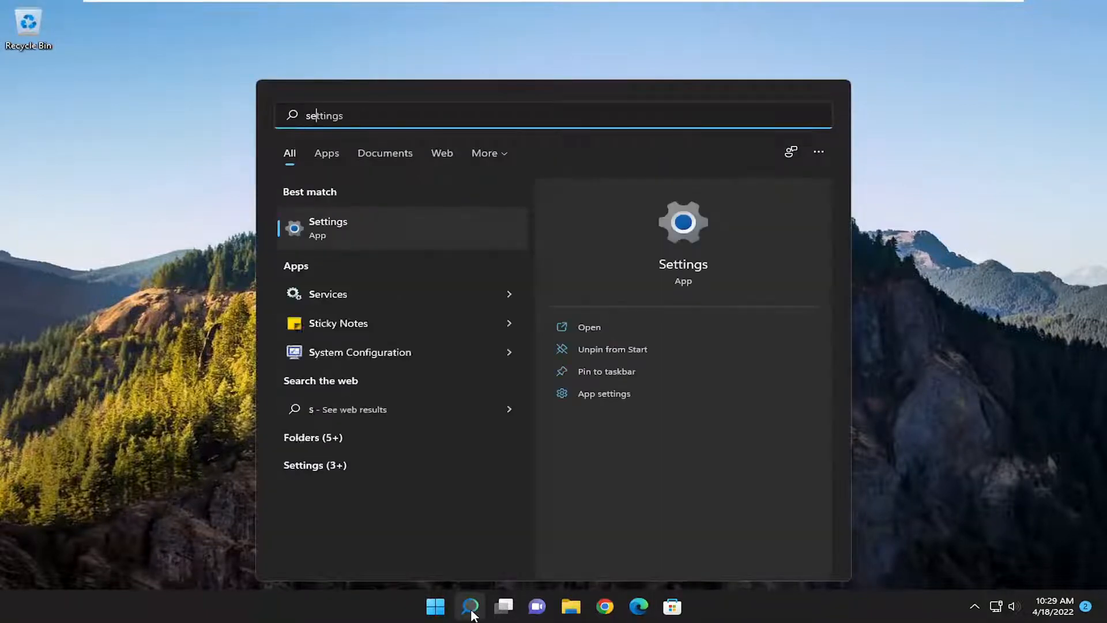
type("services")
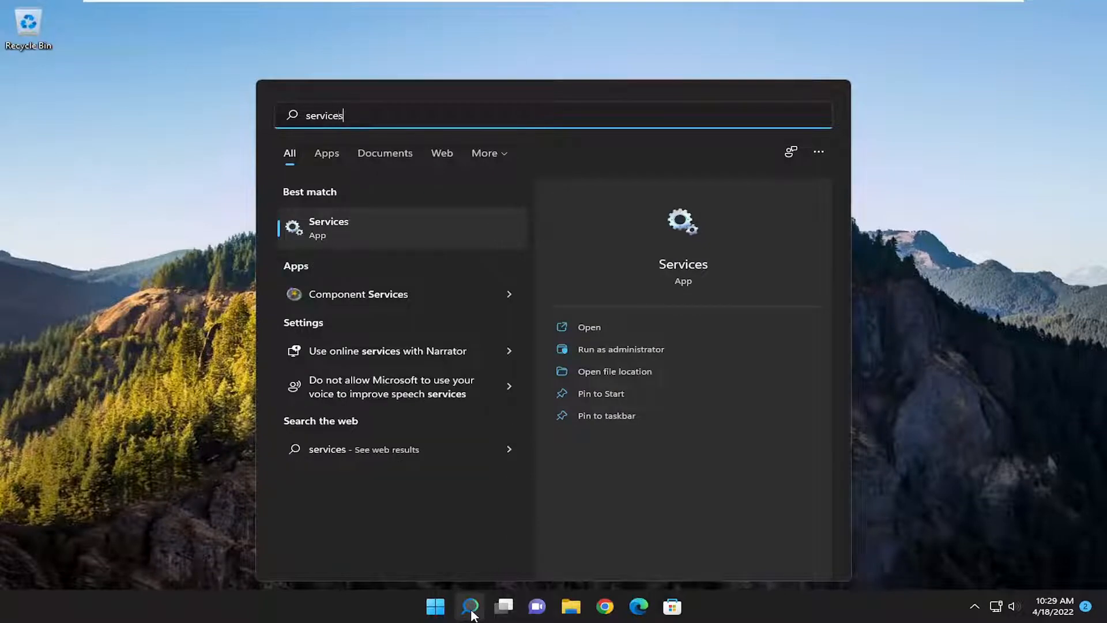
mouse_move(351, 235)
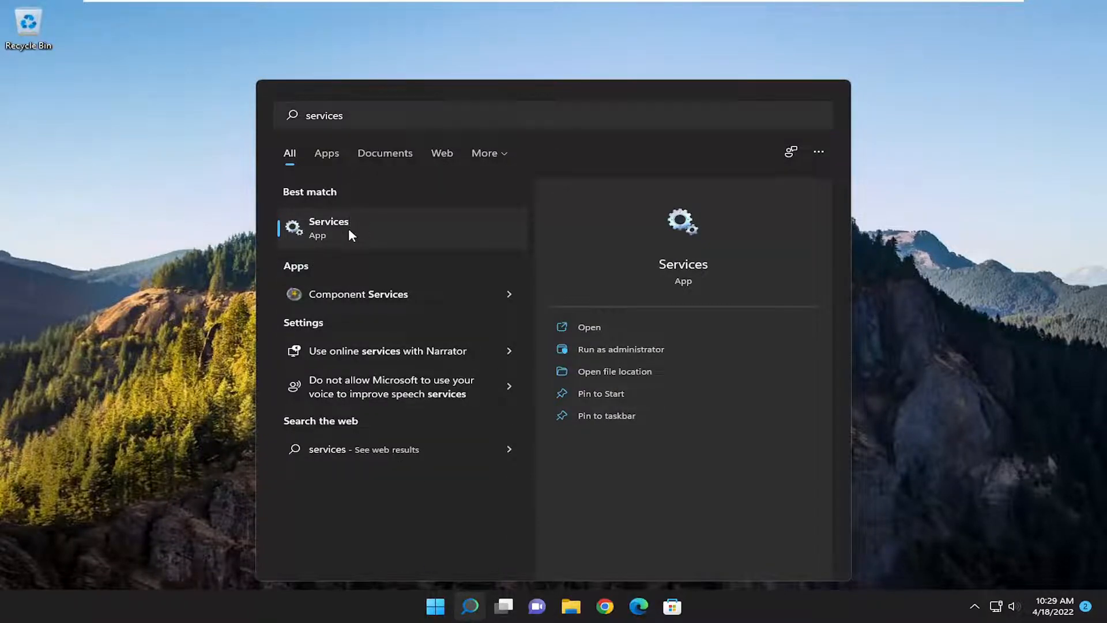
Restart the Print Spooler service in Services by stopping and starting it, then confirm with OK.
left_click(329, 227)
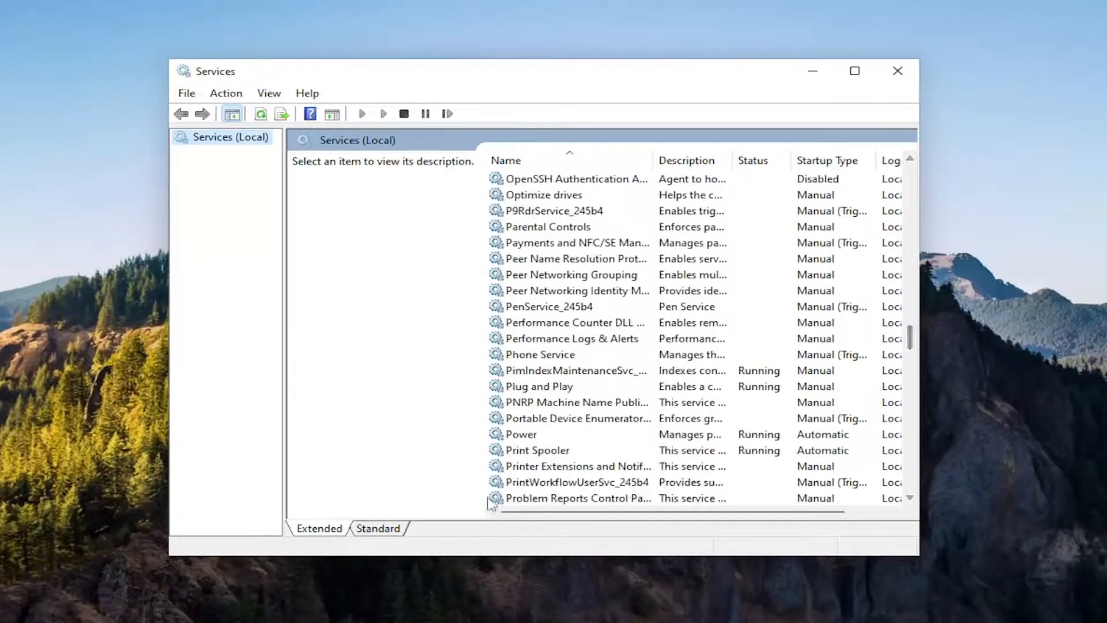
double_click(536, 450)
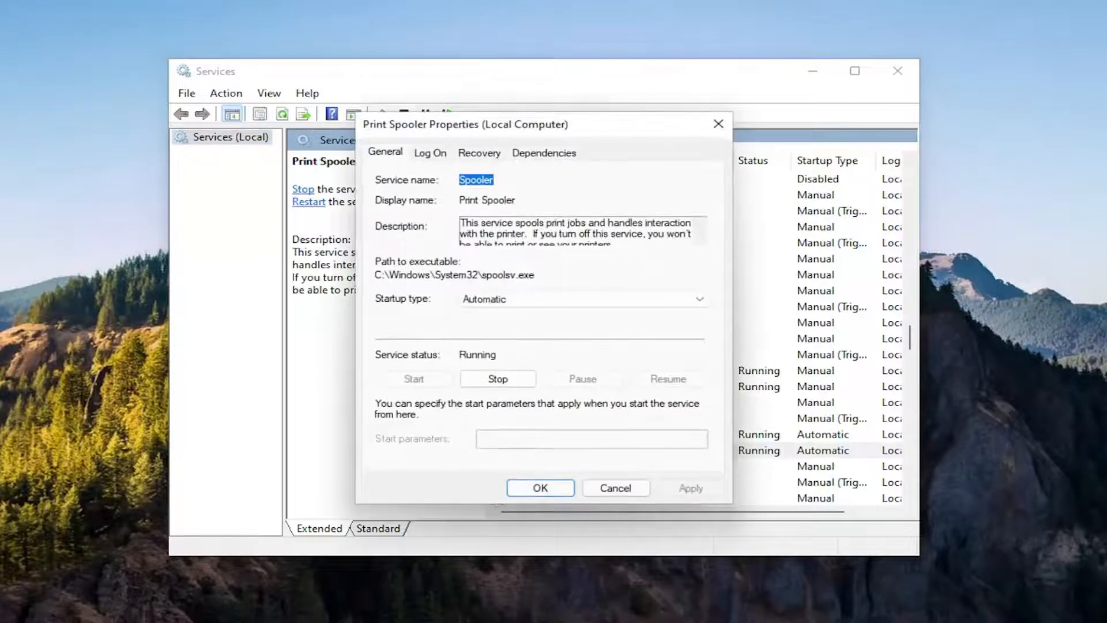
left_click(497, 379)
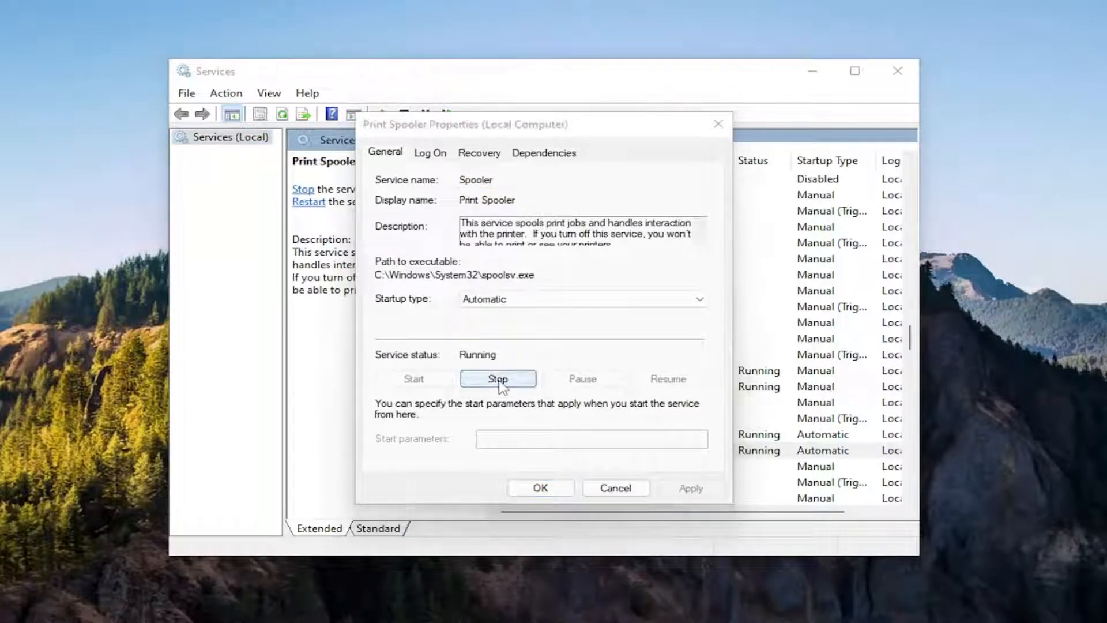
left_click(499, 379)
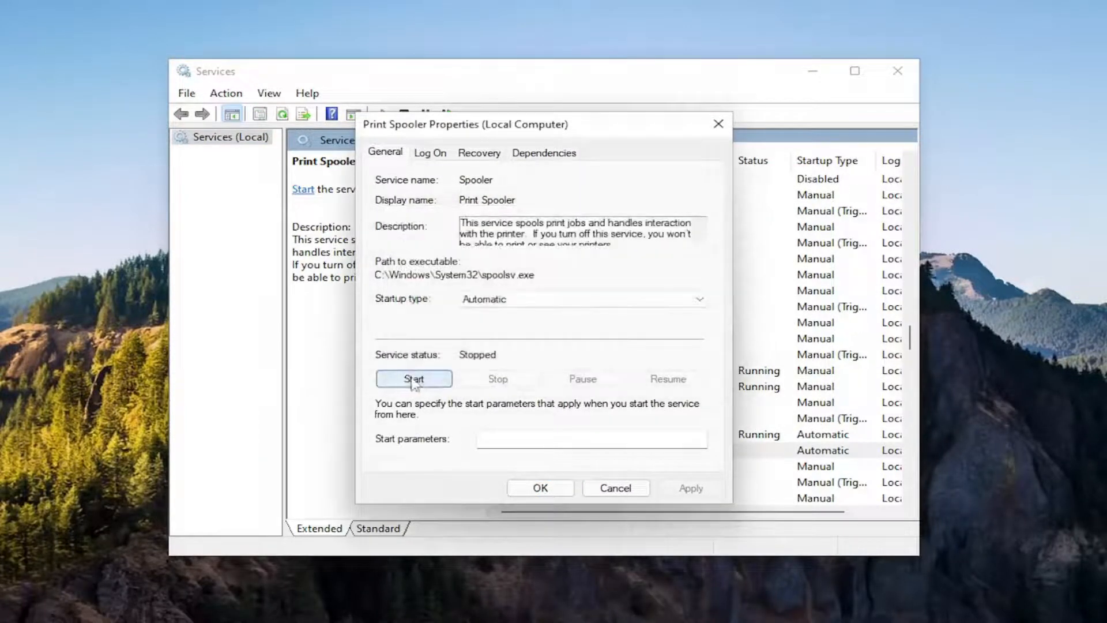
left_click(414, 378)
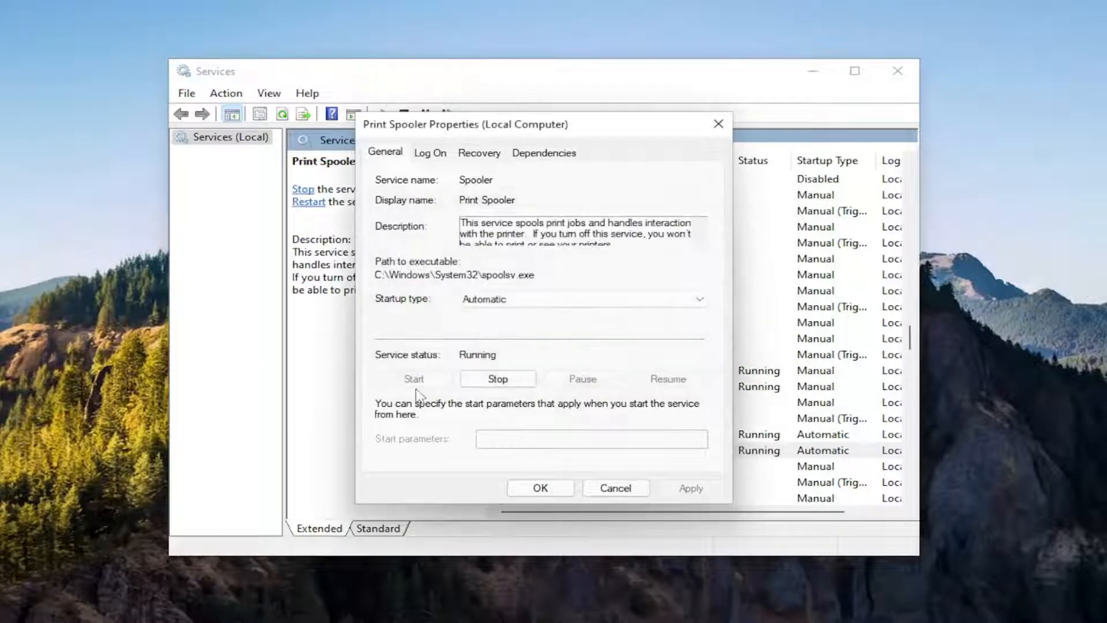
left_click(699, 298)
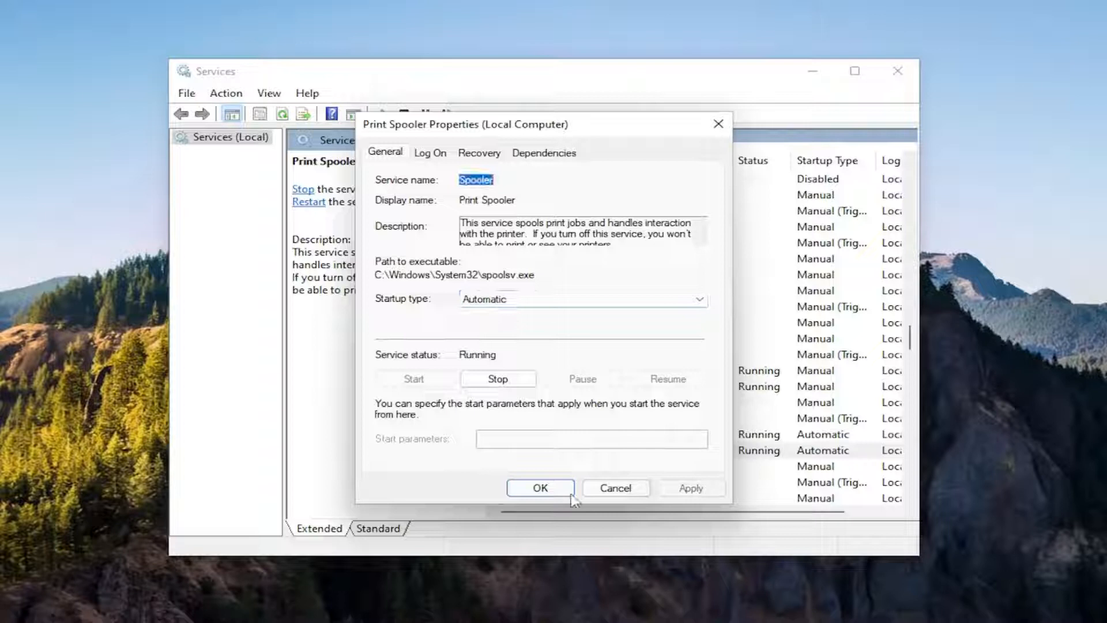
left_click(540, 488)
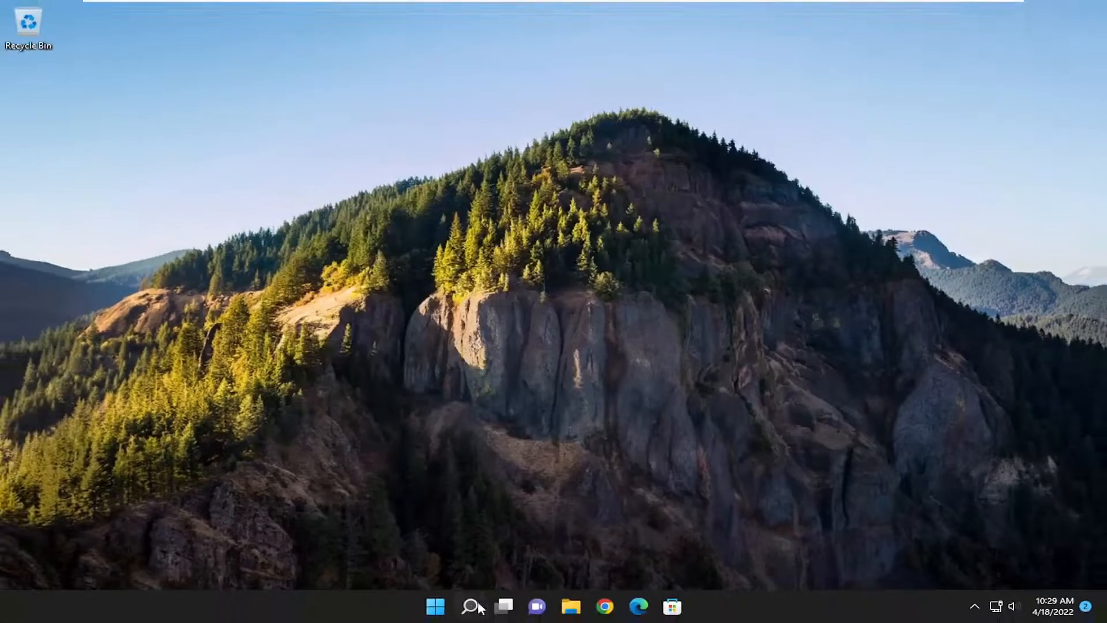
Launch the Settings app from a Windows Search for "settings".
left_click(470, 606)
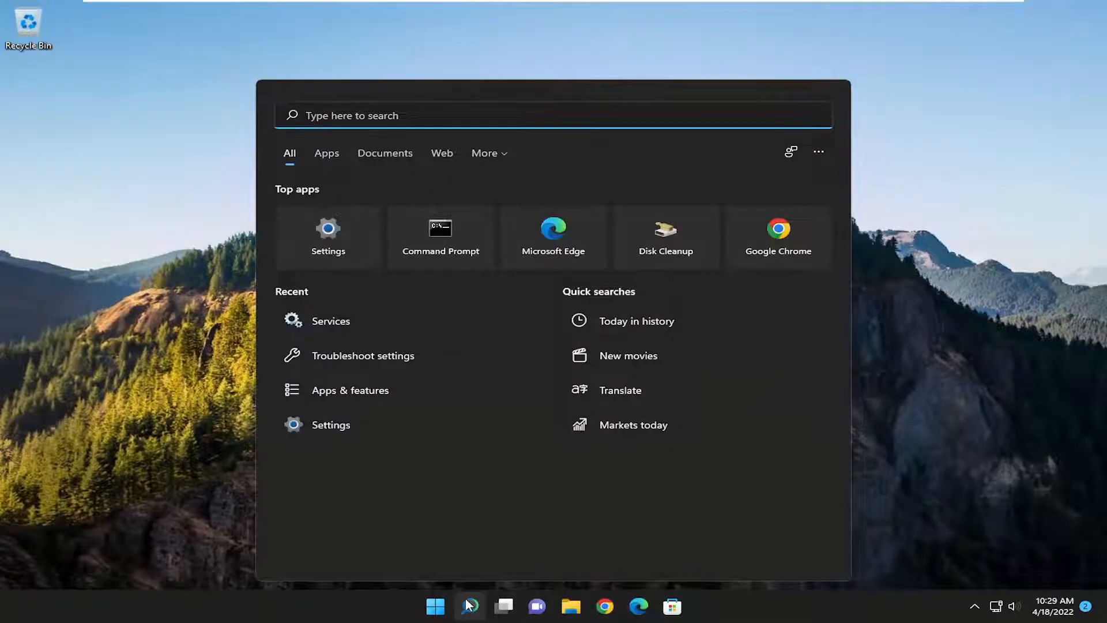
type("settings")
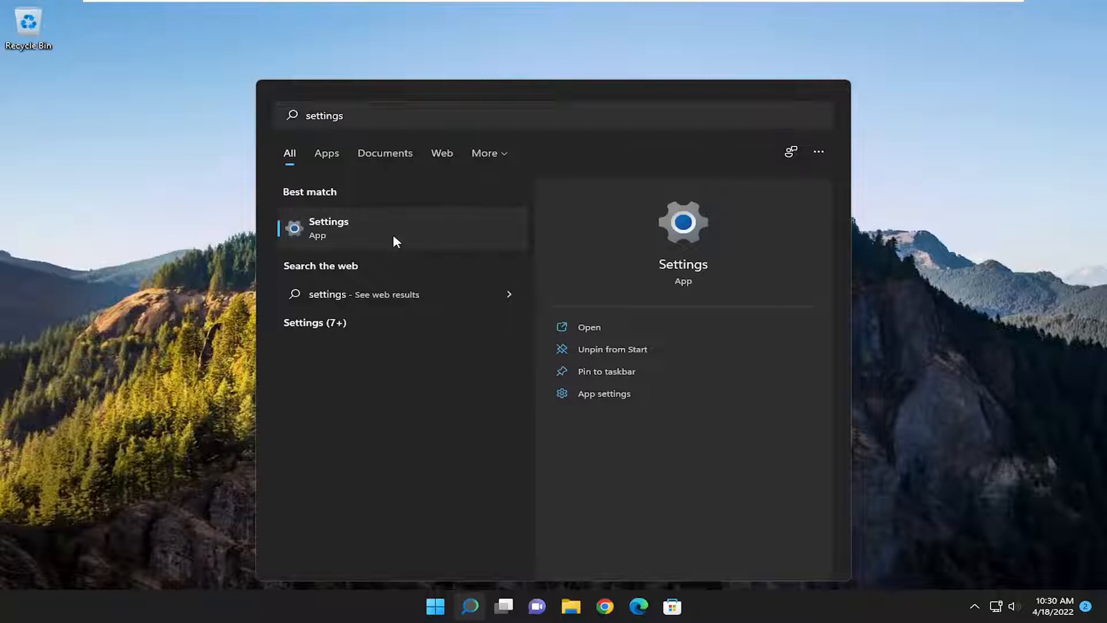
left_click(329, 227)
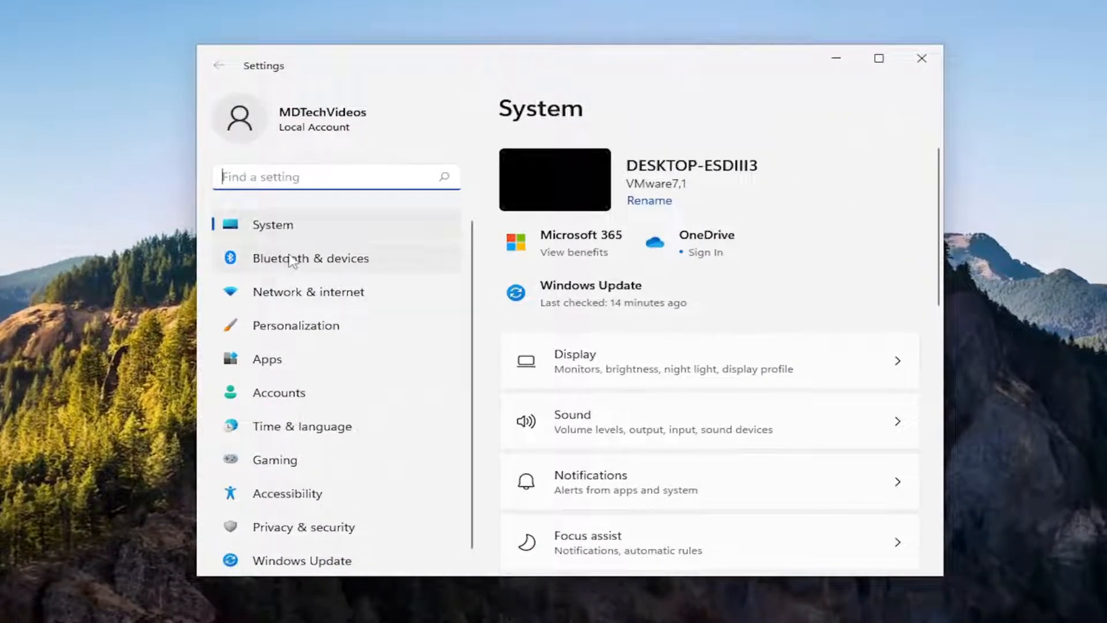
Go to Bluetooth & devices > Printers & scanners > Microsoft XPS Document Writer.
left_click(311, 257)
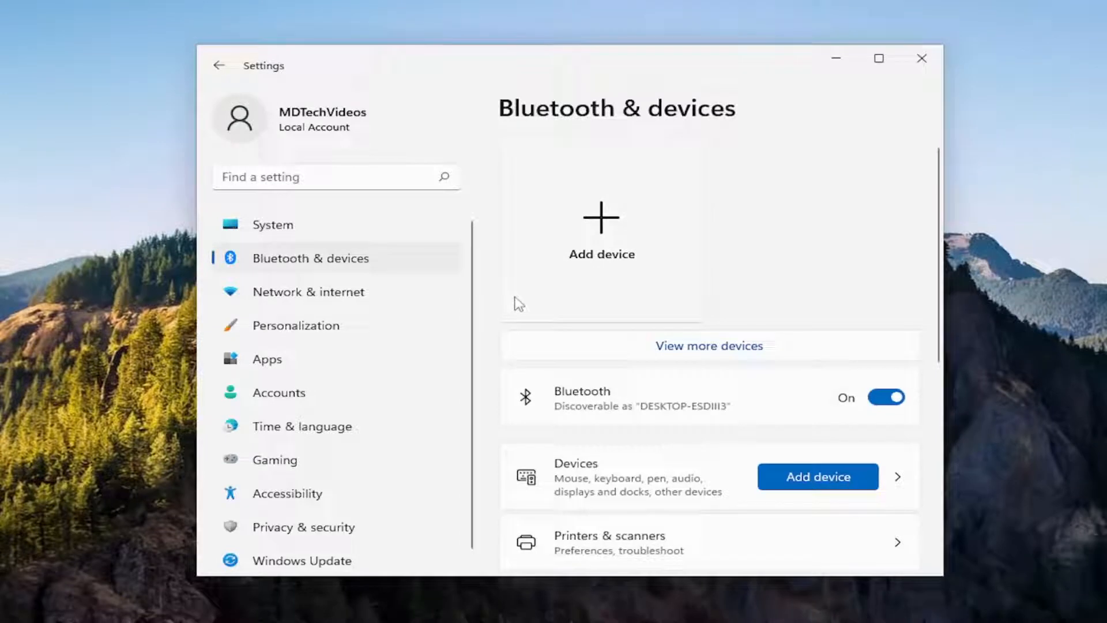
scroll("down", 3)
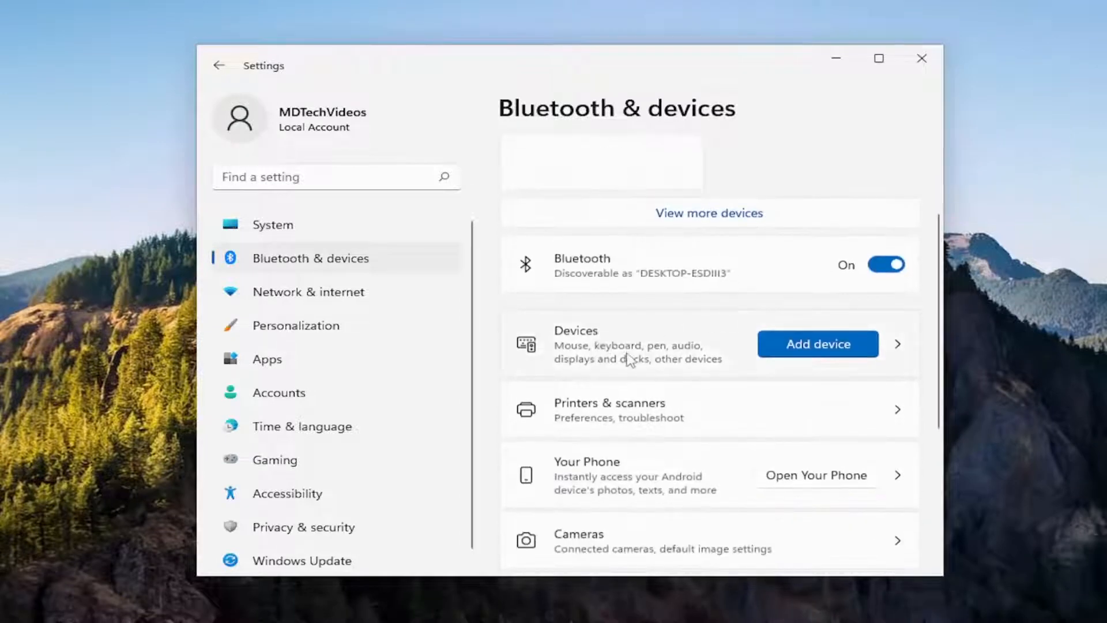
mouse_move(639, 424)
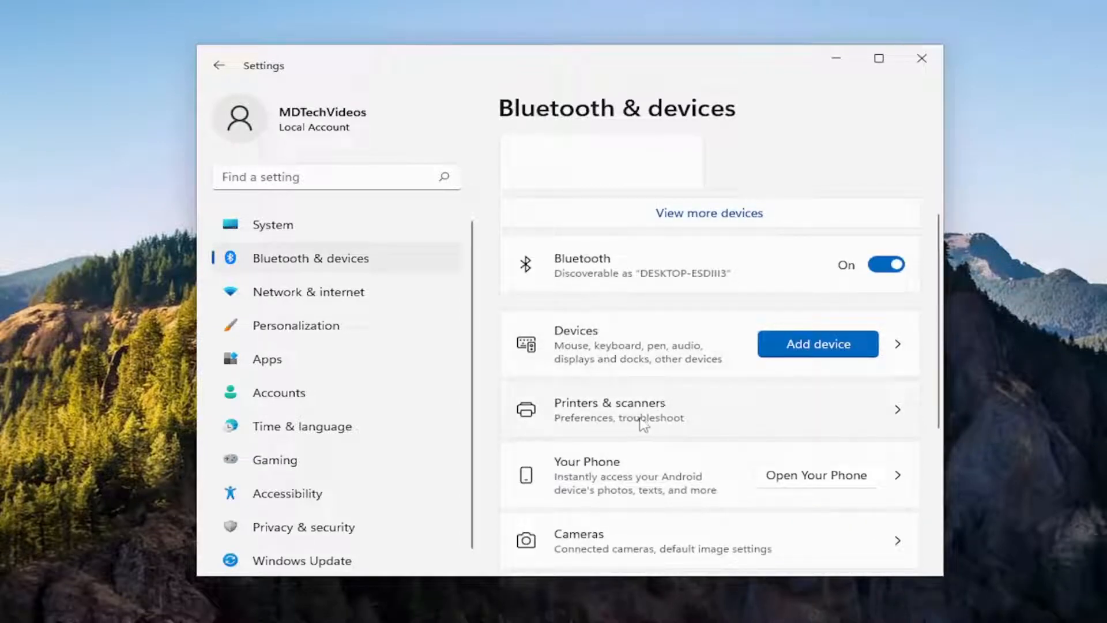
left_click(609, 409)
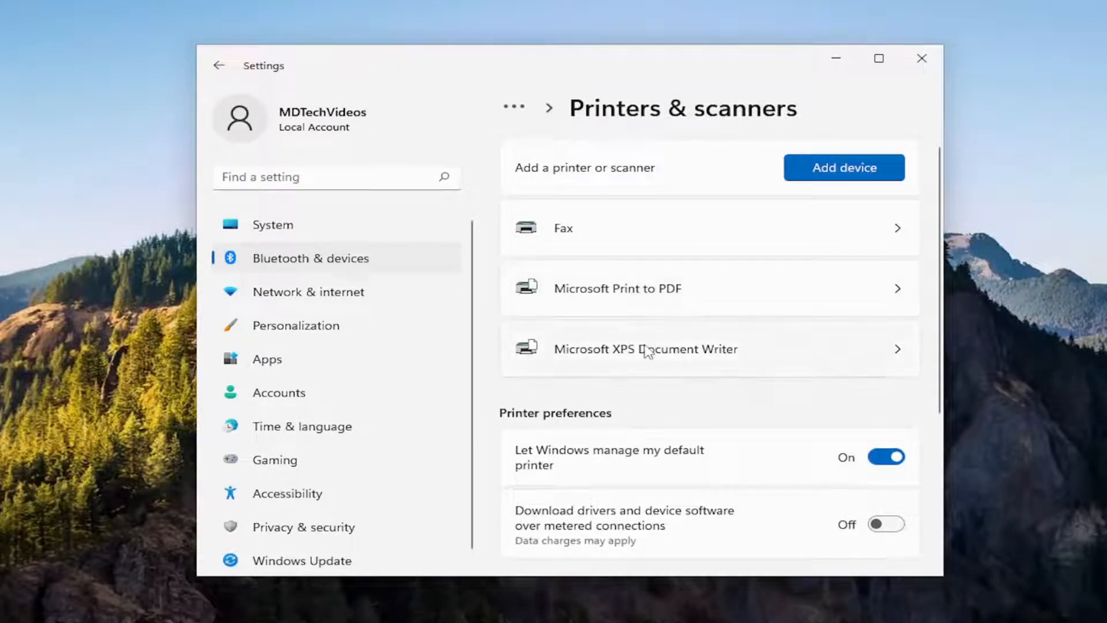
left_click(644, 348)
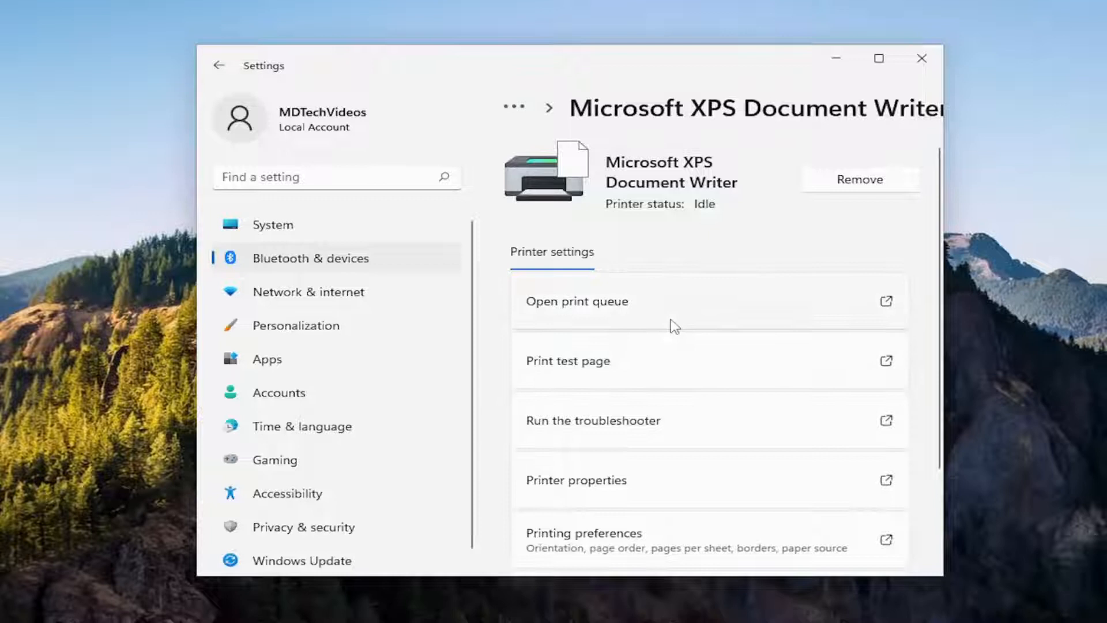
left_click(577, 480)
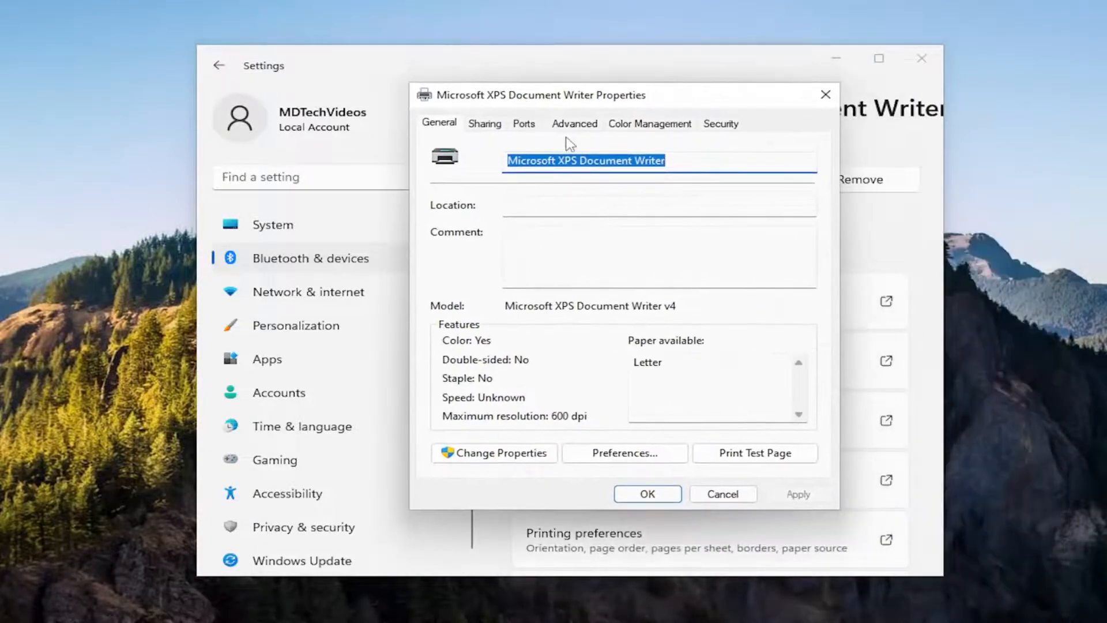
left_click(523, 123)
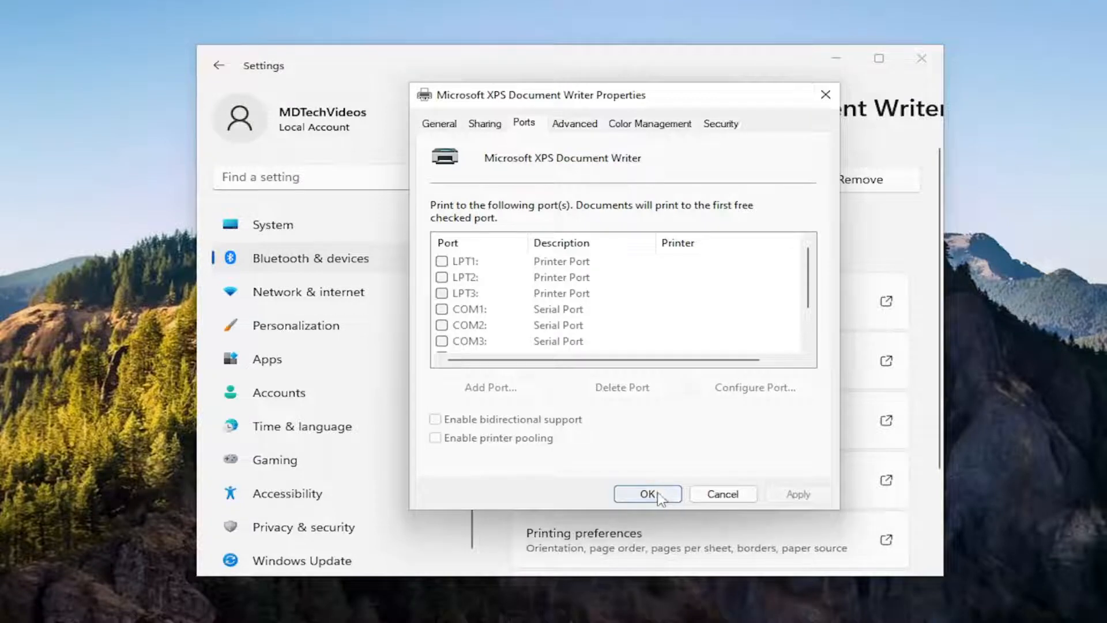
left_click(645, 494)
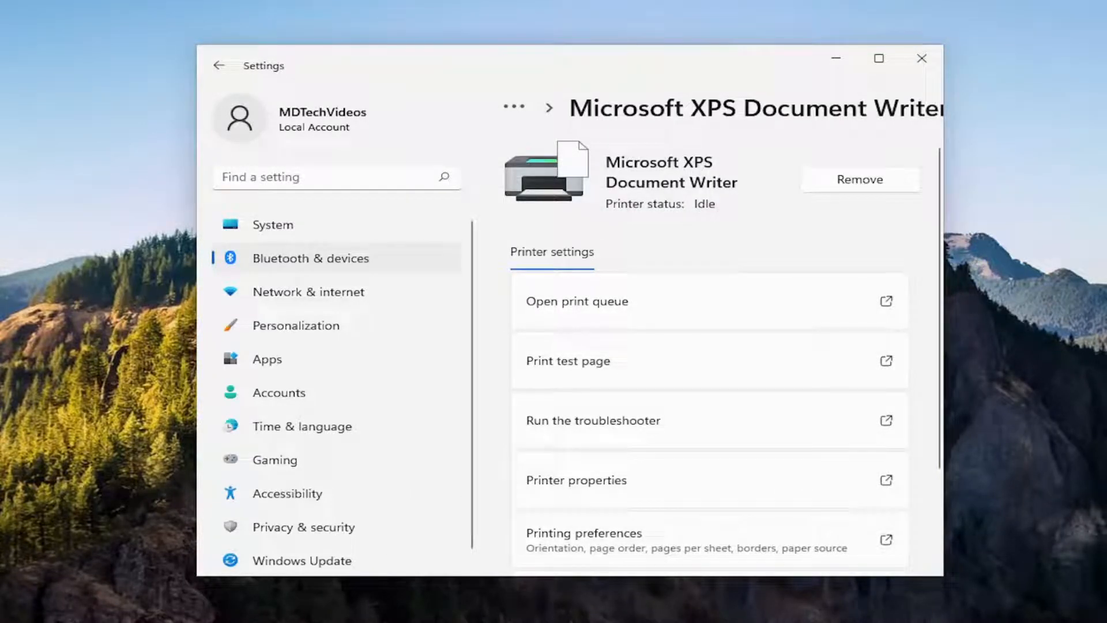
mouse_move(256, 216)
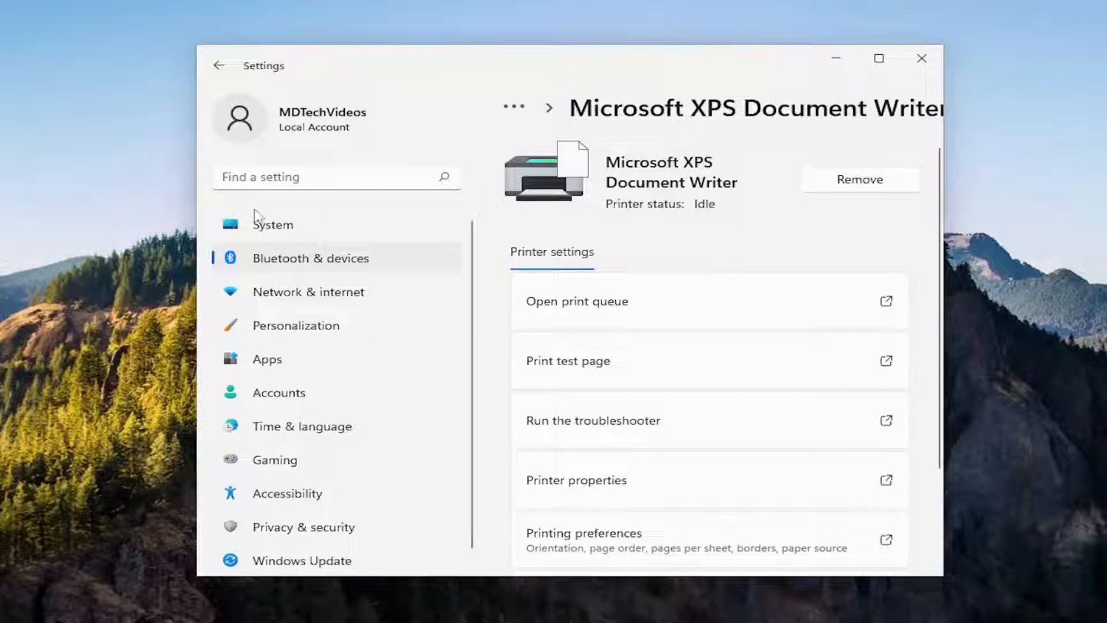
From System settings, find "troubleshoot" and go to the Troubleshoot settings page.
left_click(272, 224)
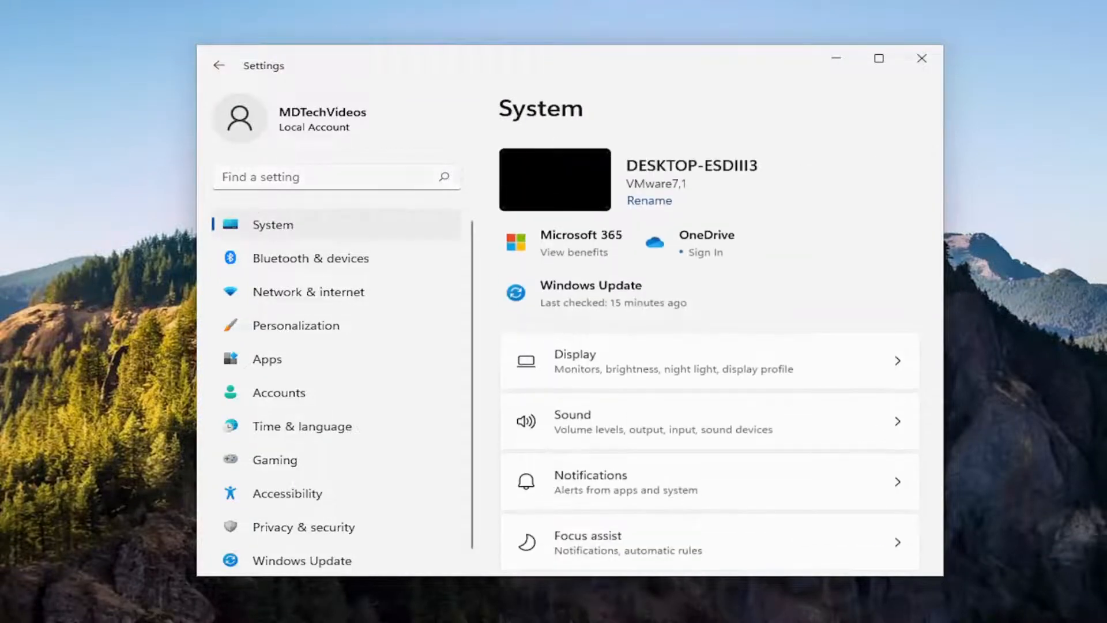
type("t")
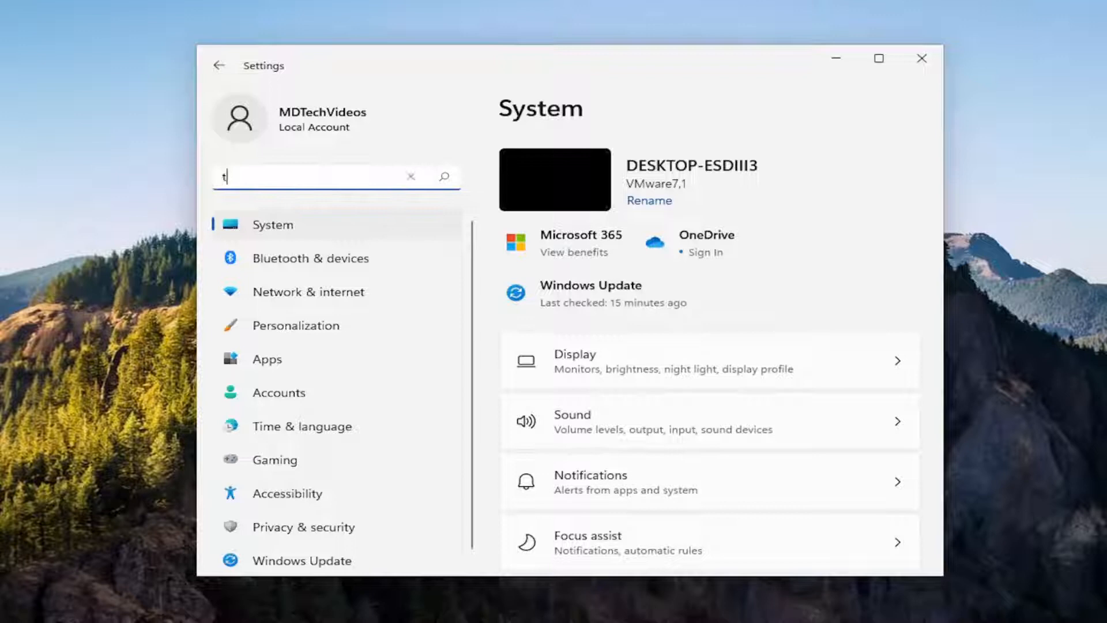
type("roubleshoot")
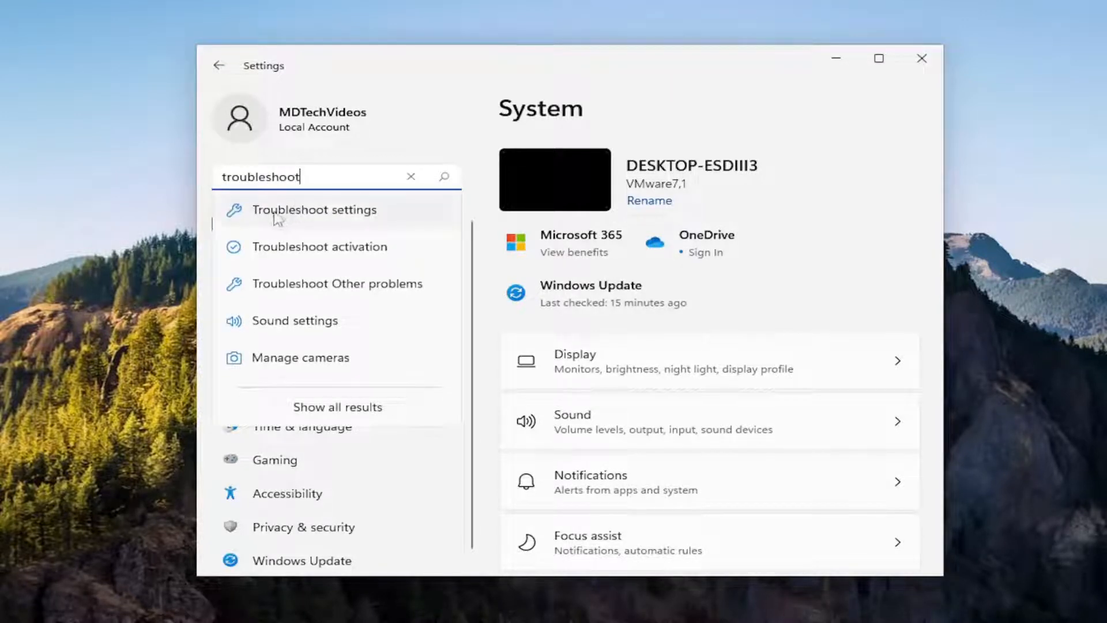
left_click(314, 210)
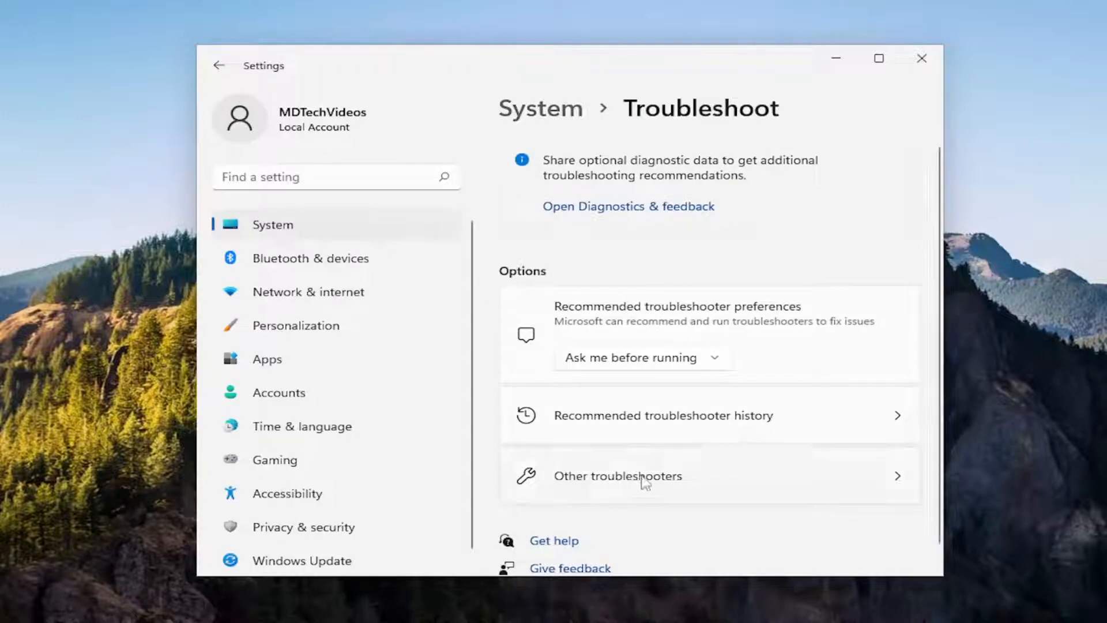
Run the Printer troubleshooter under Other troubleshooters, close it, and bring up the Start shutdown shortcuts.
left_click(617, 476)
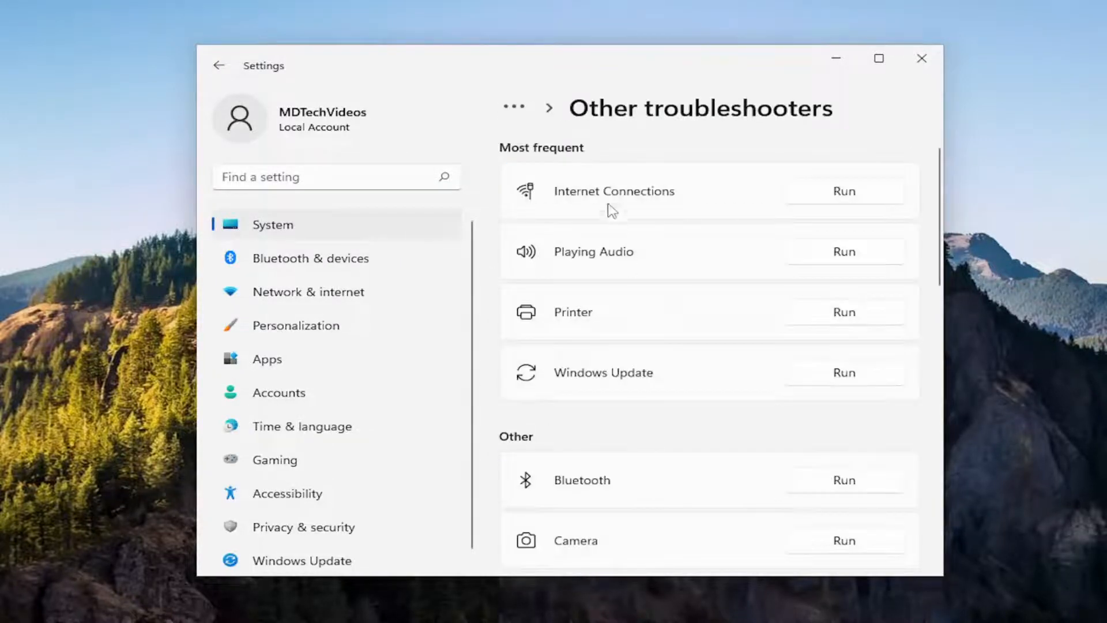
mouse_move(864, 312)
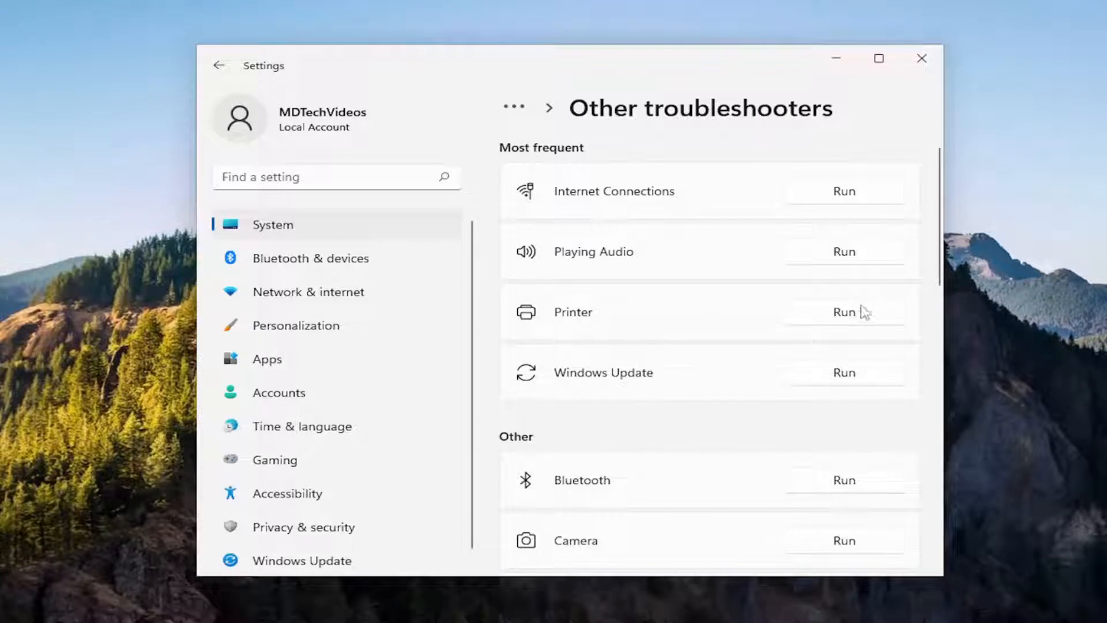
left_click(844, 312)
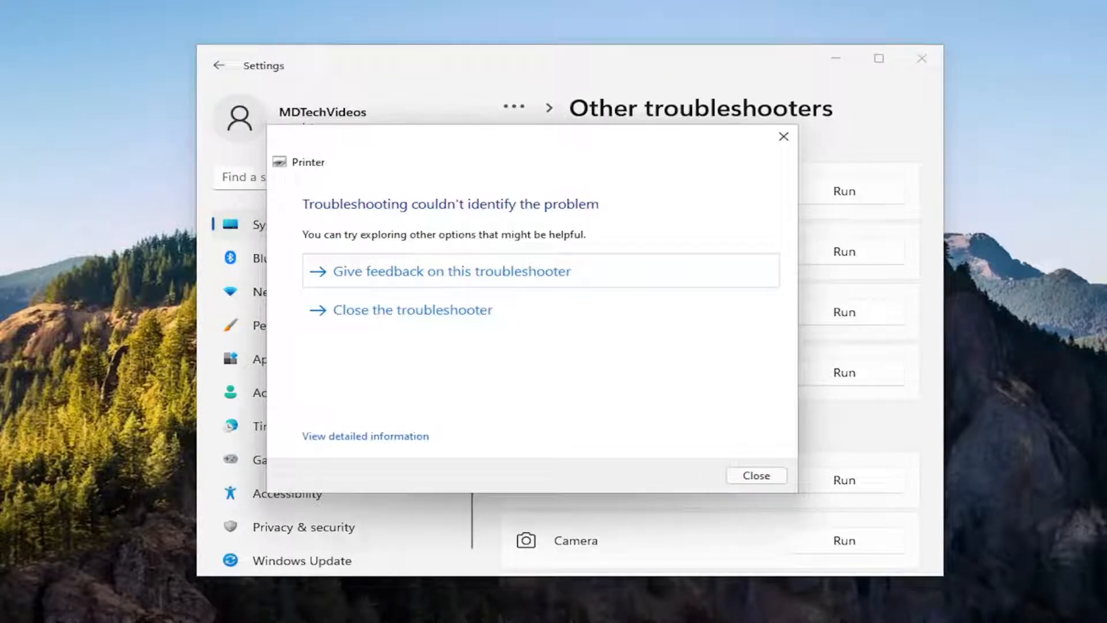
left_click(756, 475)
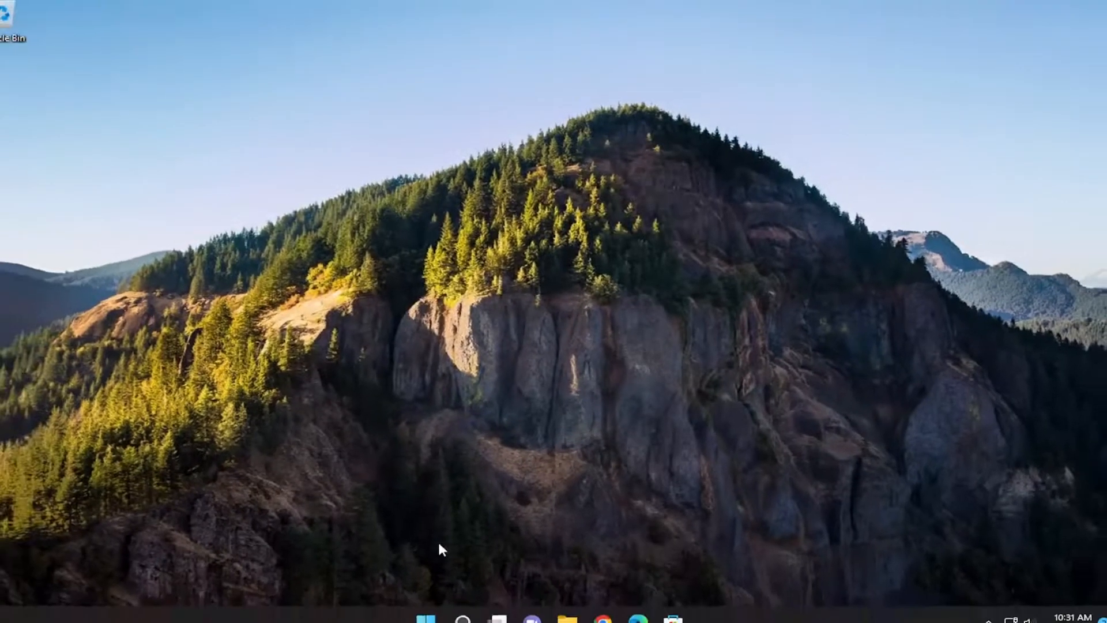
right_click(435, 605)
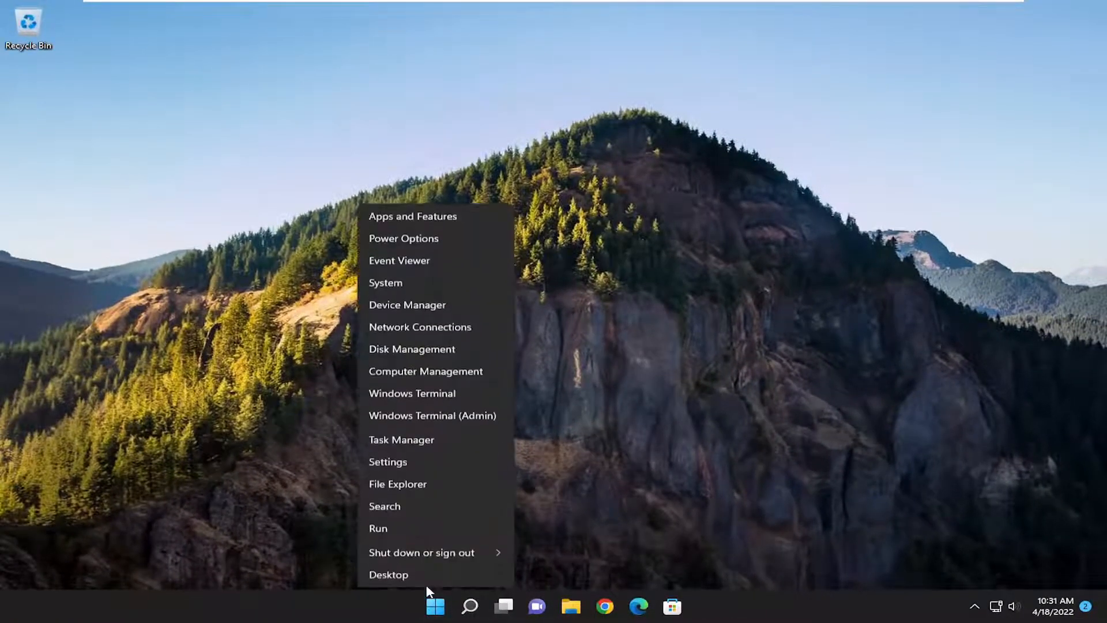